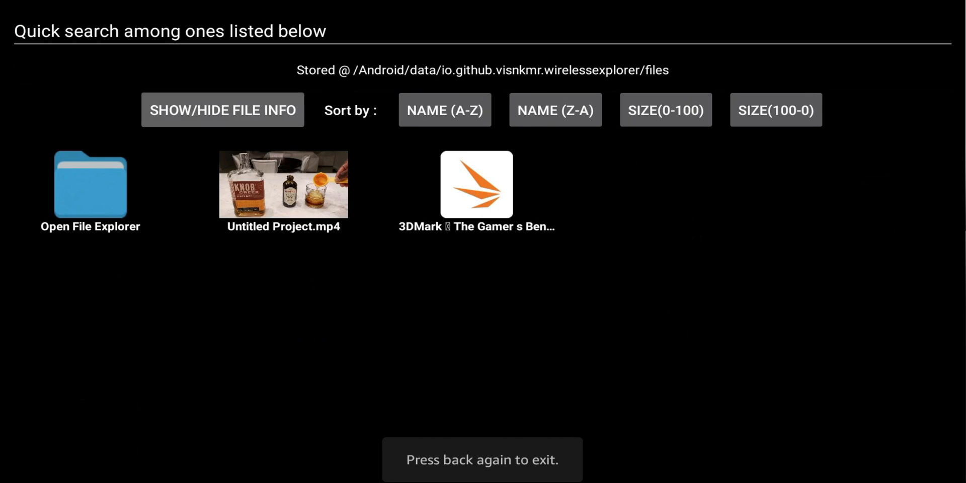
Step: Leave the received files (Untitled Project.mp4, 3DMark) and return to the Fire TV home screen
{"action": "left_click", "coordinate": [476, 184]}
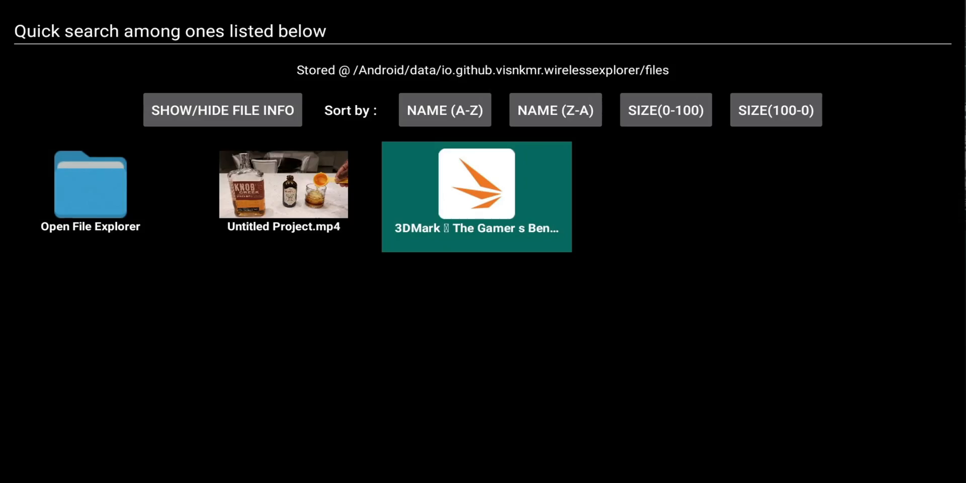
{"action": "left_click", "coordinate": [476, 183]}
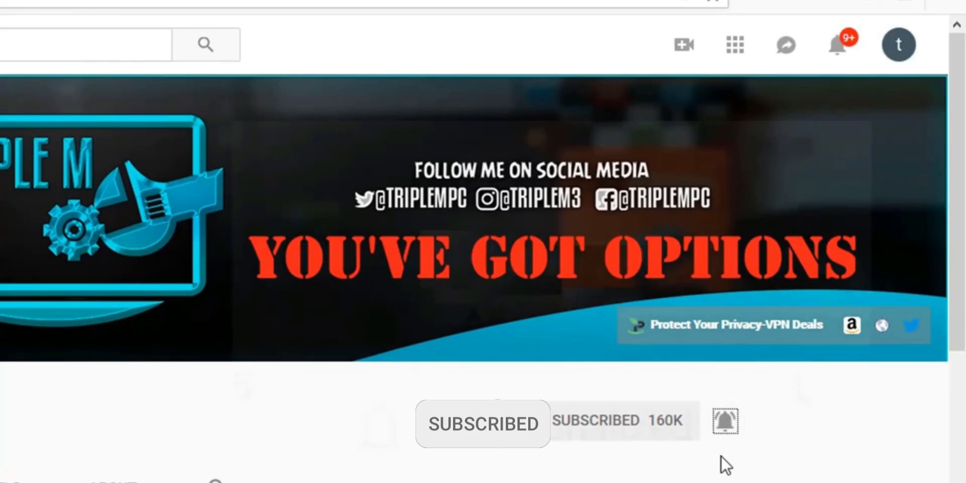
{"action": "left_click", "coordinate": [726, 422]}
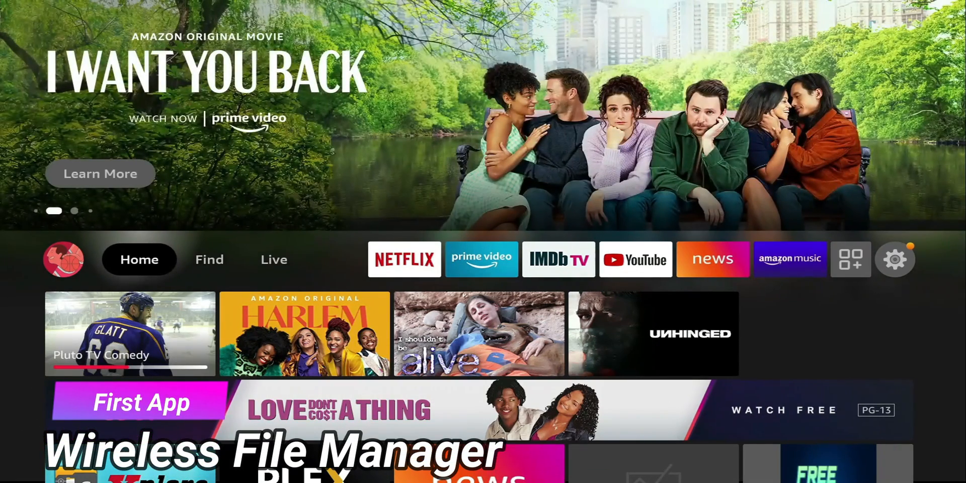
{"action": "left_click", "coordinate": [209, 259]}
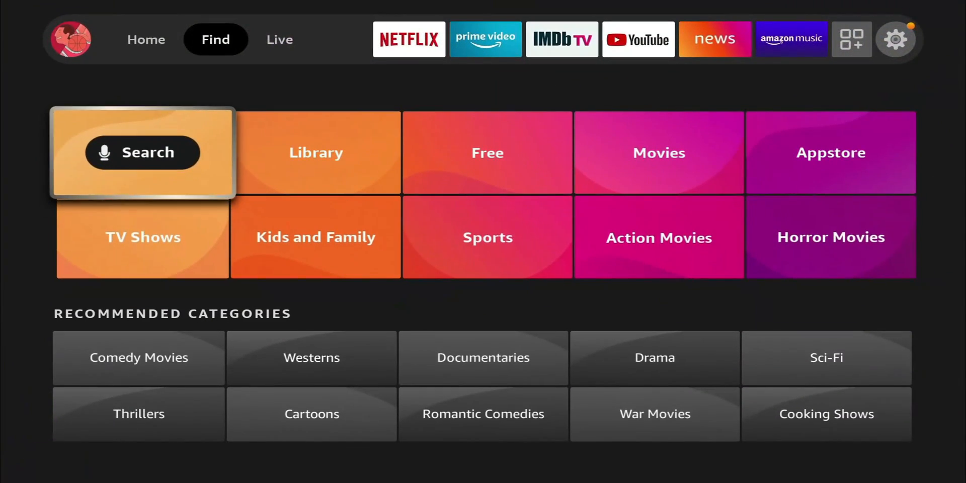
{"action": "left_click", "coordinate": [142, 152]}
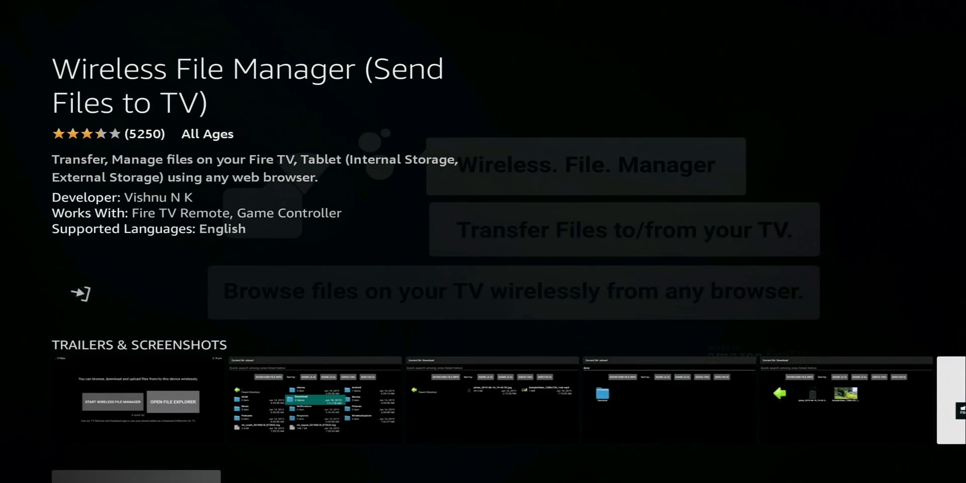
{"action": "left_click", "coordinate": [78, 293]}
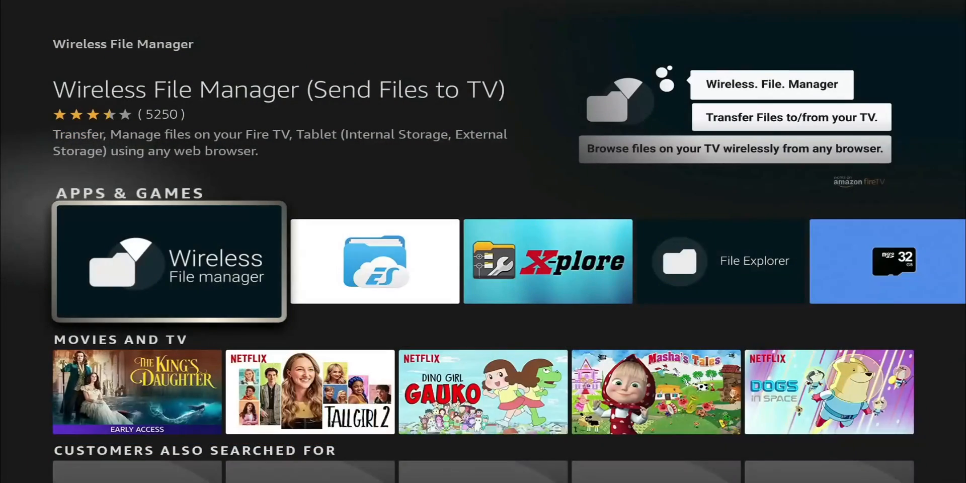
{"action": "scroll", "scroll_direction": "right", "scroll_amount": 3}
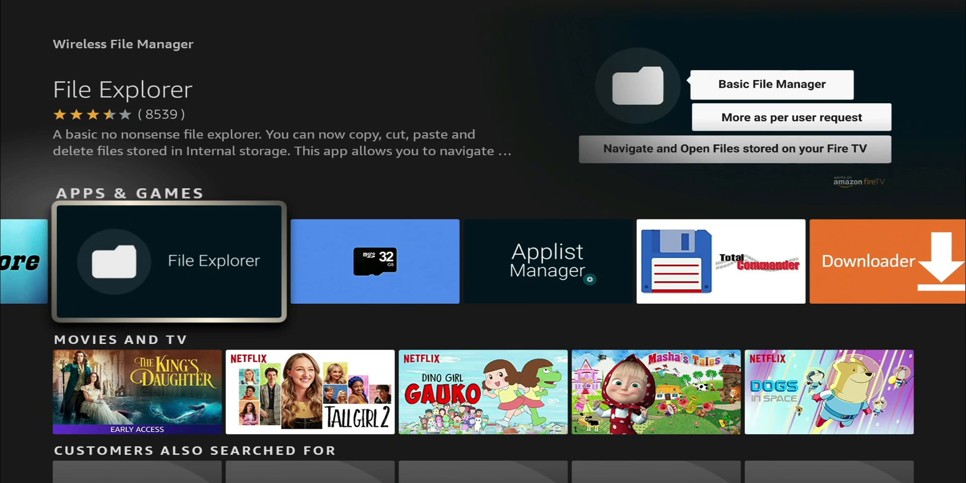
{"action": "left_click", "coordinate": [169, 260]}
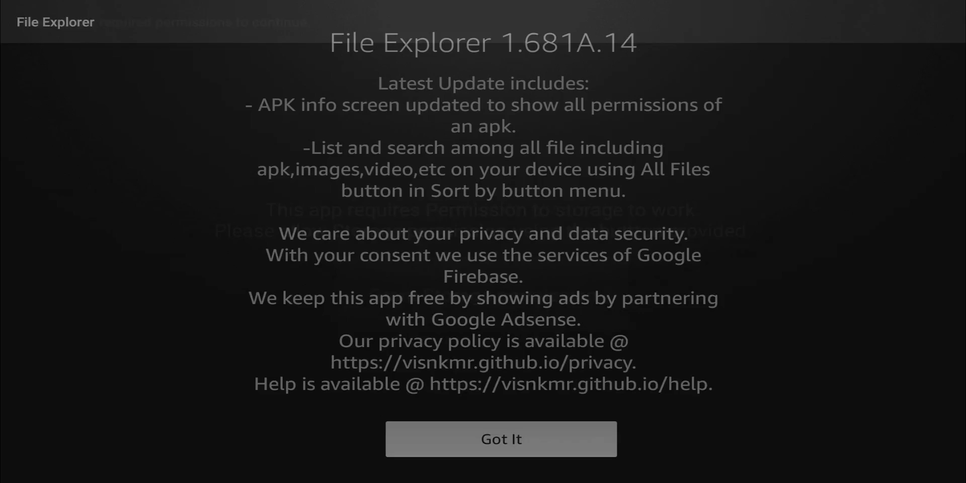
{"action": "left_click", "coordinate": [500, 439]}
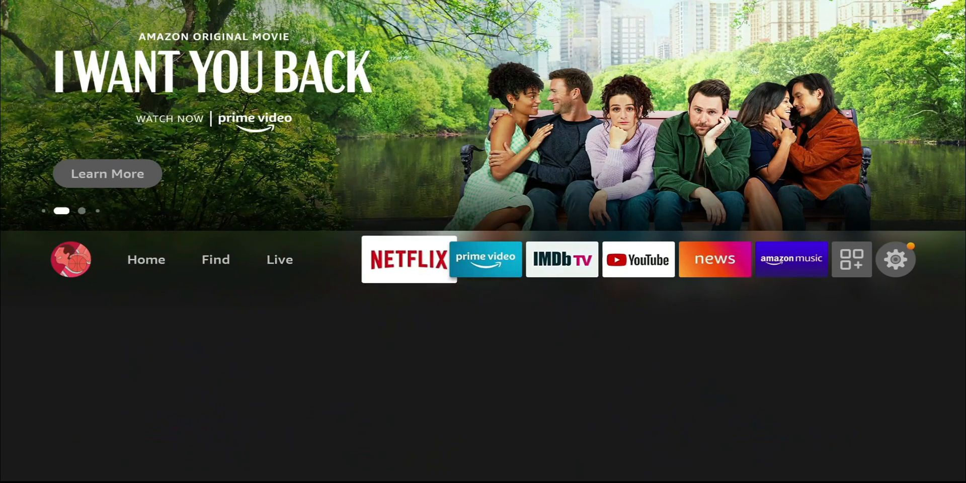
Step: In Settings > My Fire TV > Developer options, allow File Explorer to install unknown apps
{"action": "left_click", "coordinate": [896, 259]}
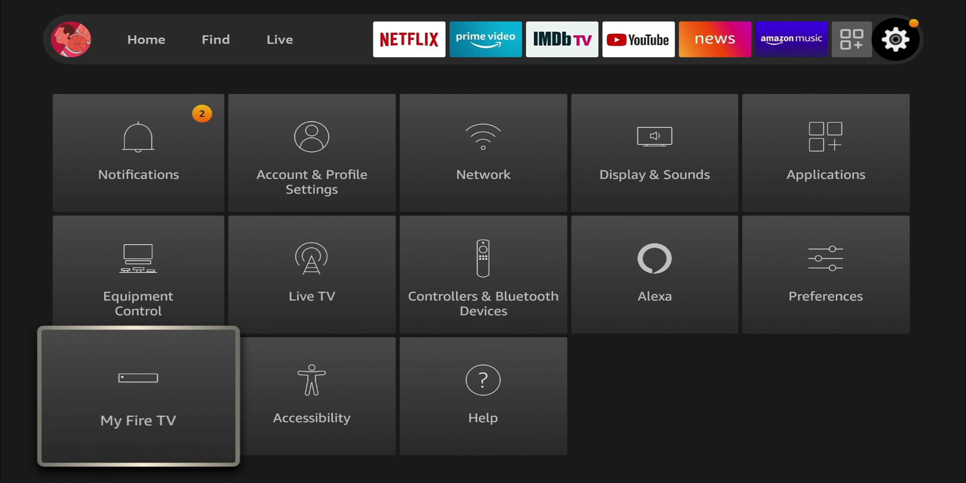
{"action": "left_click", "coordinate": [138, 397]}
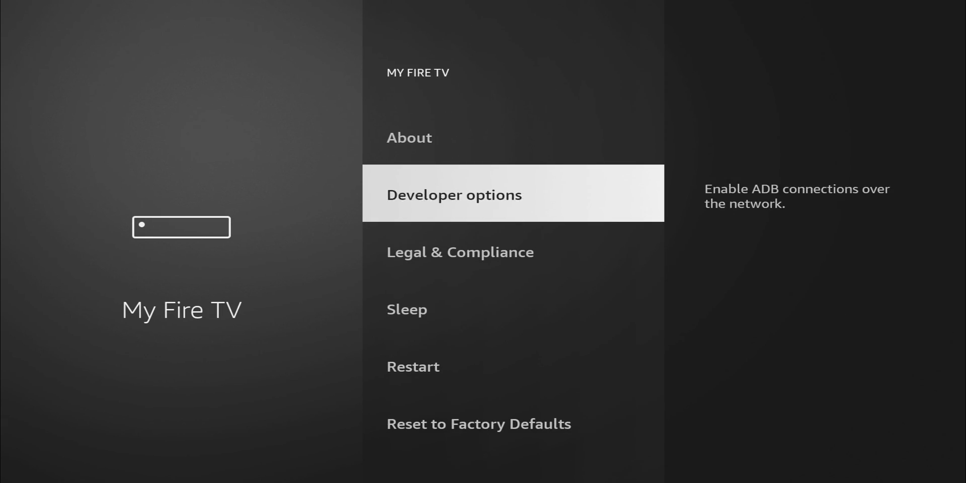
{"action": "left_click", "coordinate": [454, 193]}
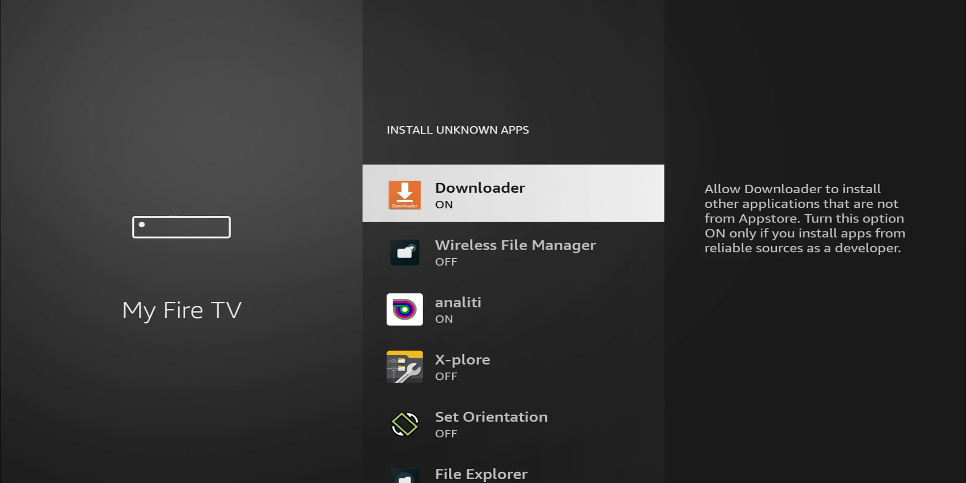
{"action": "scroll", "scroll_direction": "down", "scroll_amount": 3}
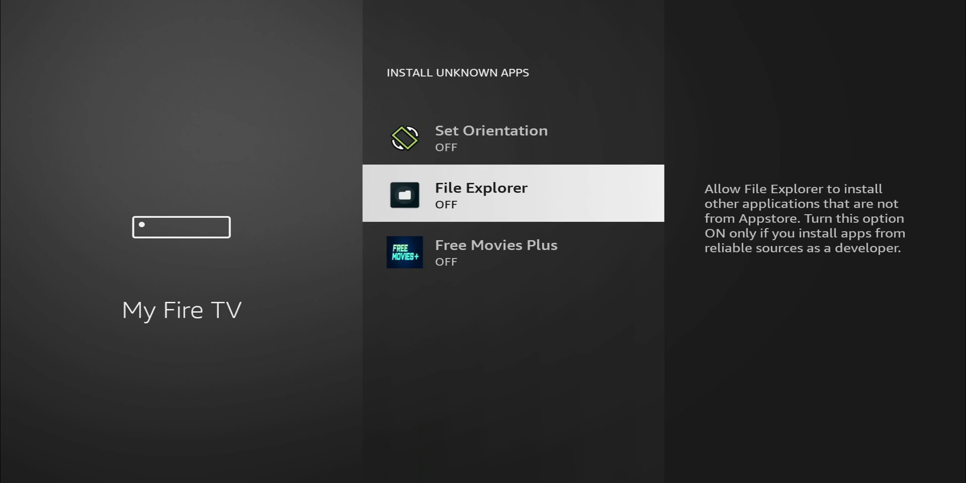
{"action": "left_click", "coordinate": [513, 193]}
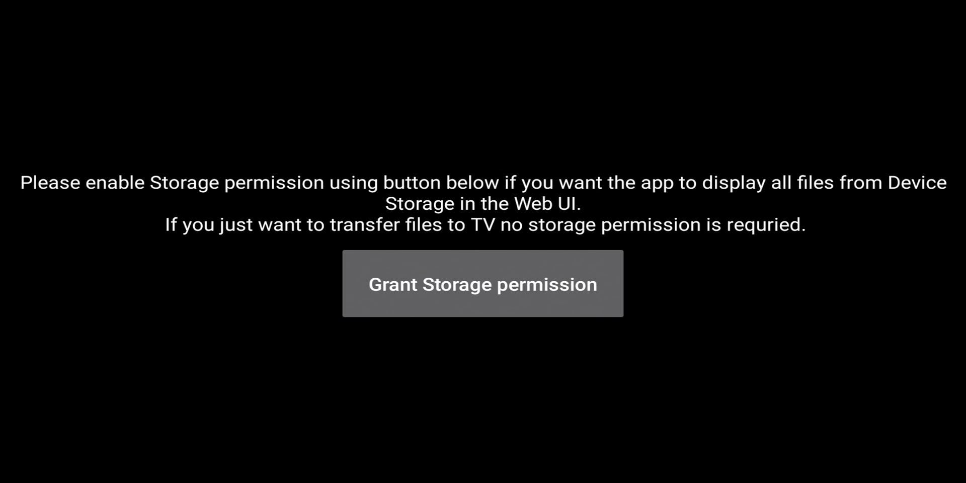
Step: Grant Wireless File Manager storage access to reach its main file-transfer screen
{"action": "left_click", "coordinate": [482, 284]}
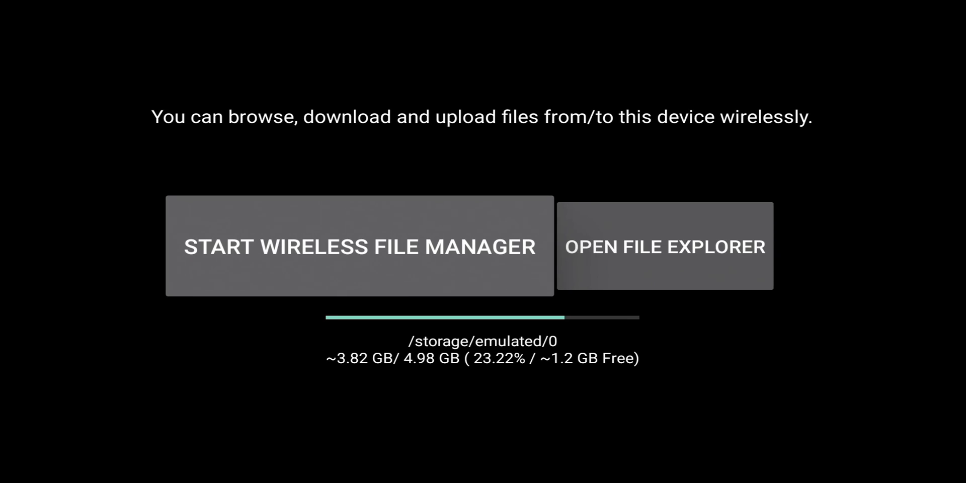
{"action": "left_click", "coordinate": [359, 246]}
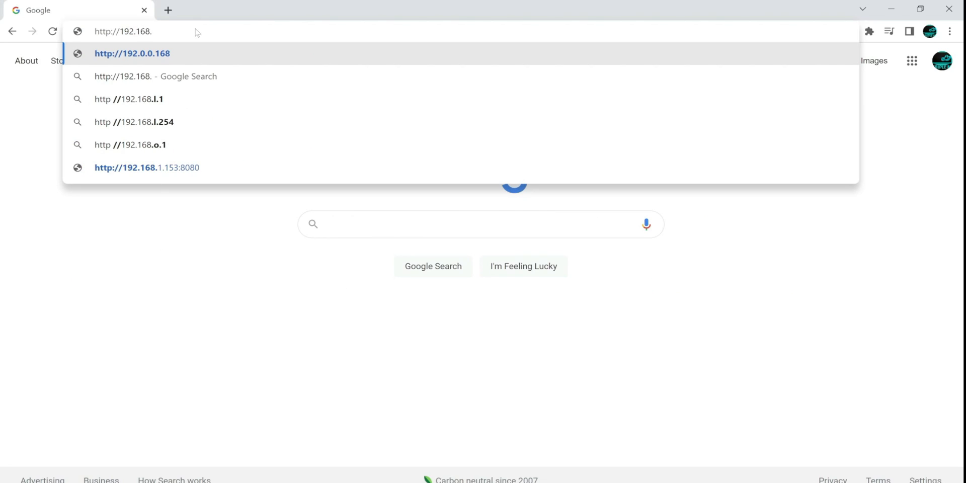
{"action": "left_click", "coordinate": [147, 167]}
{"action": "type", "text": "1.153"}
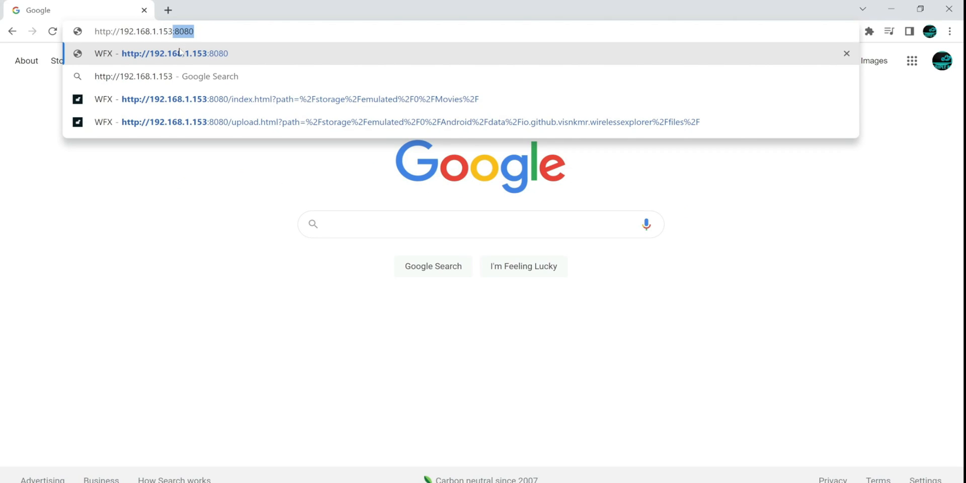
{"action": "left_click", "coordinate": [174, 54]}
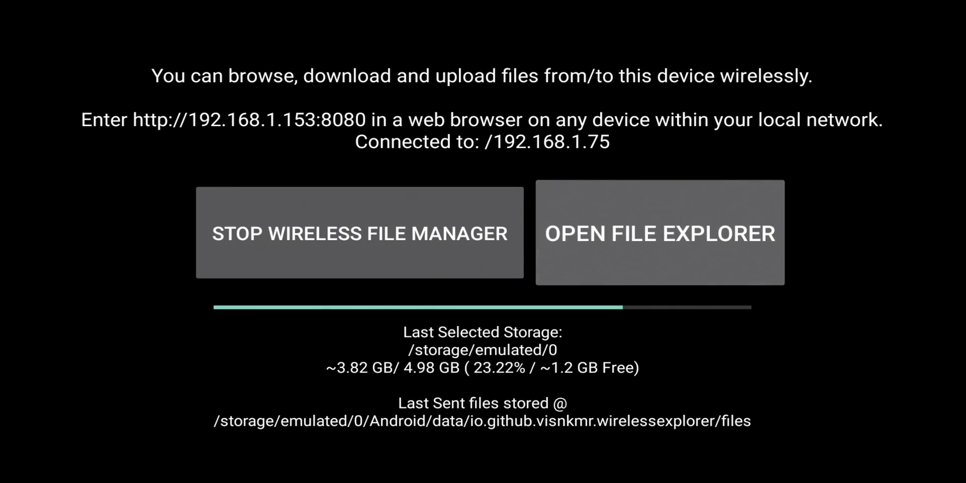
Step: Launch File Explorer from the received files and allow it access to the device's files
{"action": "left_click", "coordinate": [658, 233]}
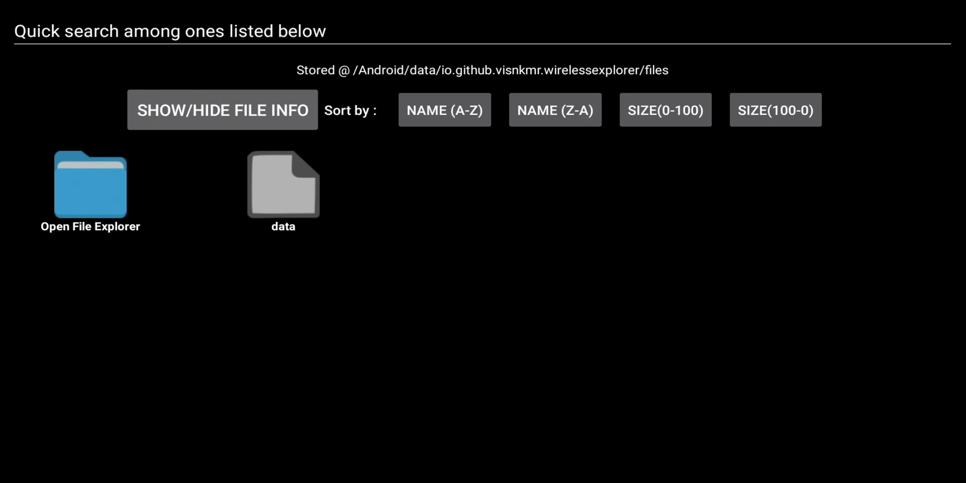
{"action": "left_click", "coordinate": [89, 185]}
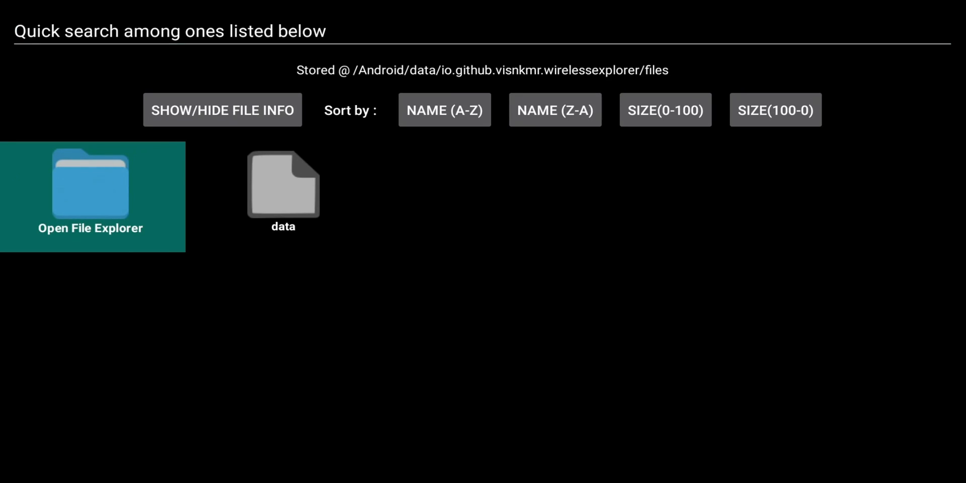
{"action": "left_click", "coordinate": [91, 196]}
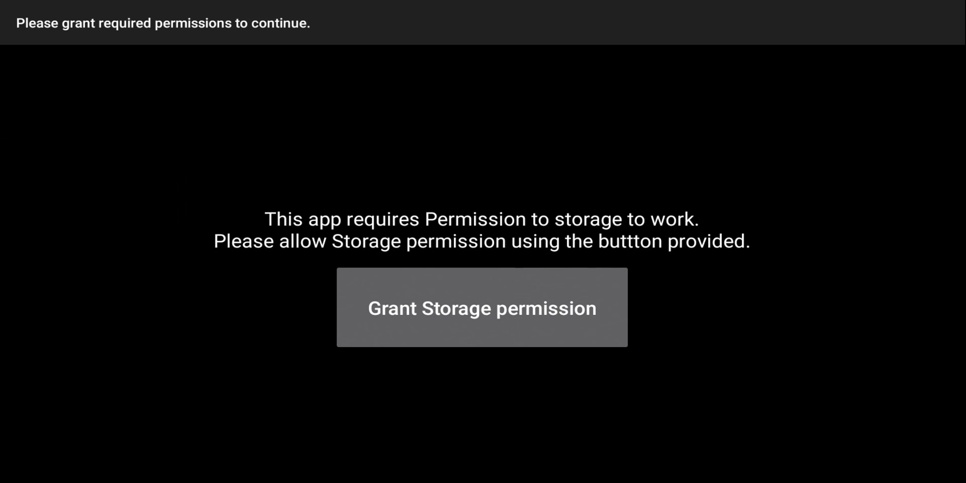
{"action": "left_click", "coordinate": [482, 307]}
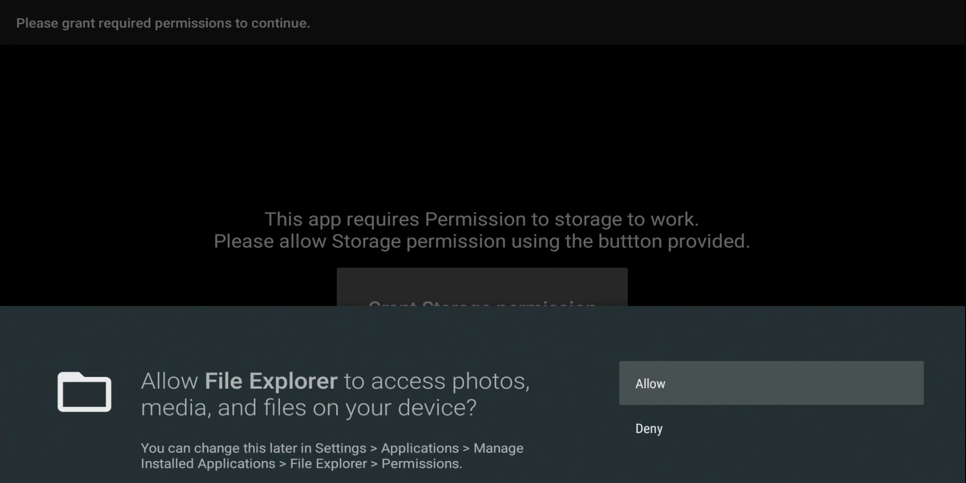
{"action": "left_click", "coordinate": [773, 383]}
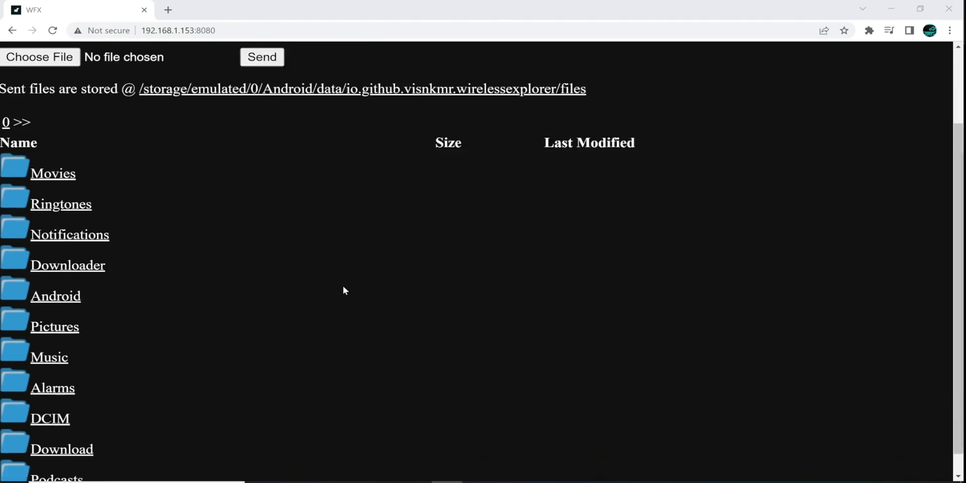
{"action": "scroll", "scroll_direction": "down", "scroll_amount": 3}
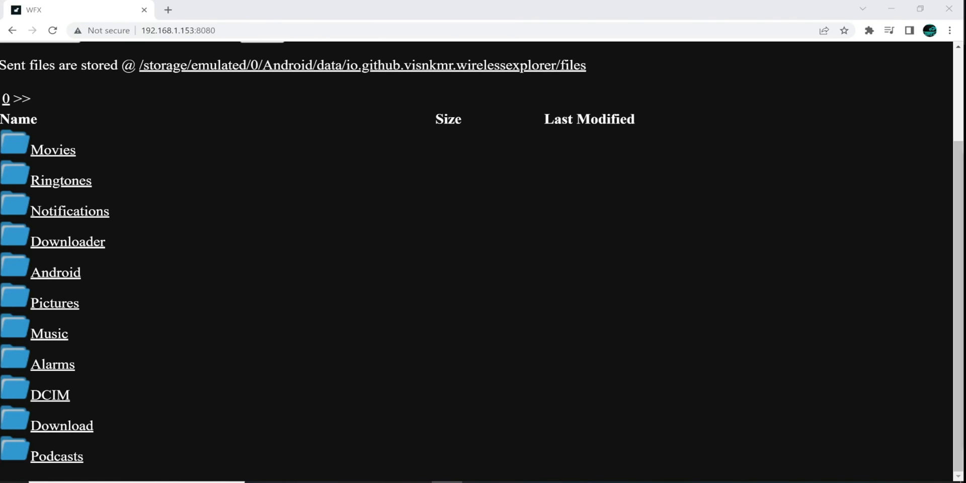
{"action": "mouse_move", "coordinate": [796, 345]}
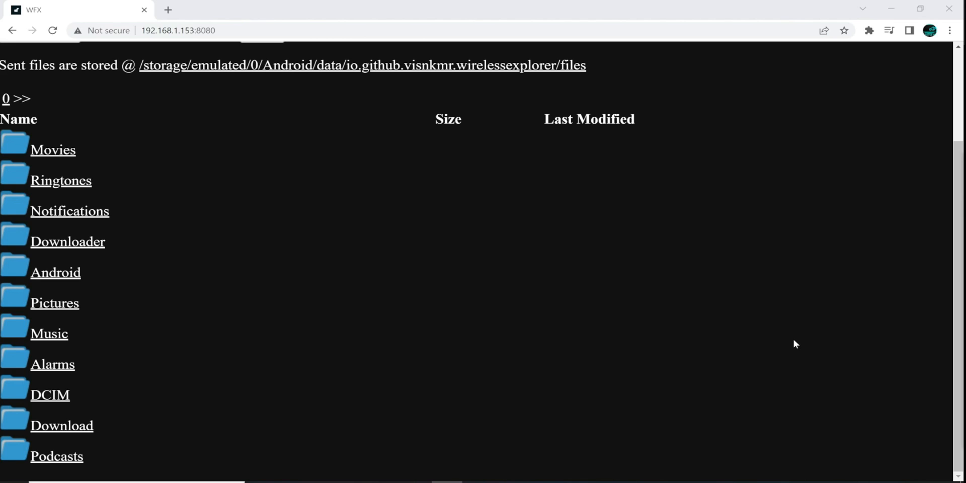
{"action": "mouse_move", "coordinate": [69, 160]}
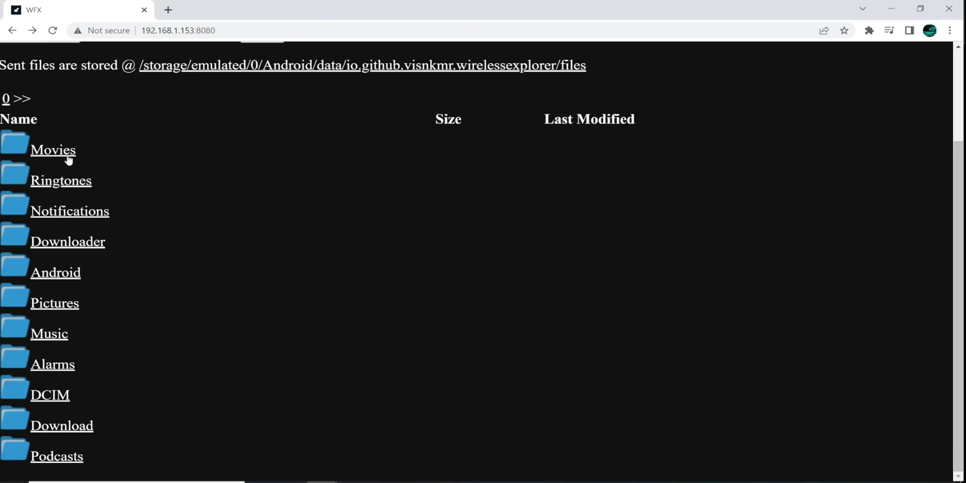
Step: Upload Untitled Project.mp4 from the PC into the Fire TV's Movies folder
{"action": "left_click", "coordinate": [53, 150]}
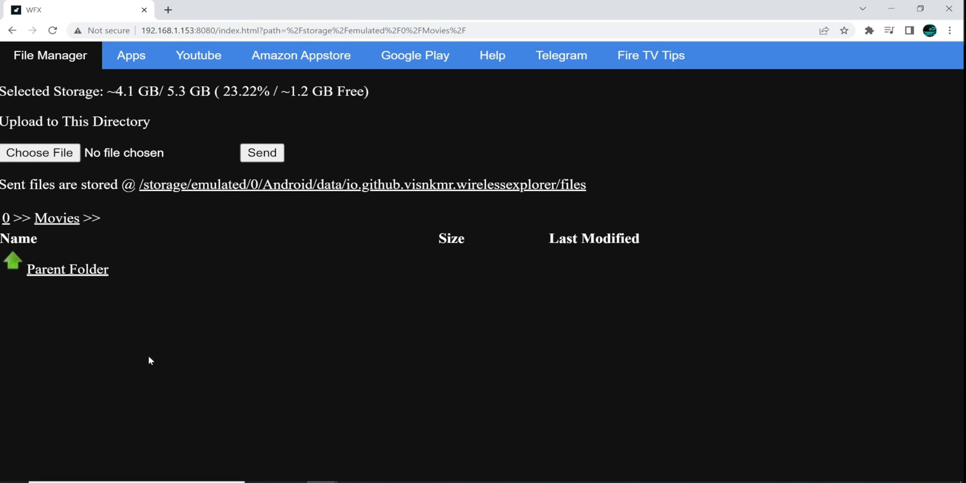
{"action": "mouse_move", "coordinate": [142, 350]}
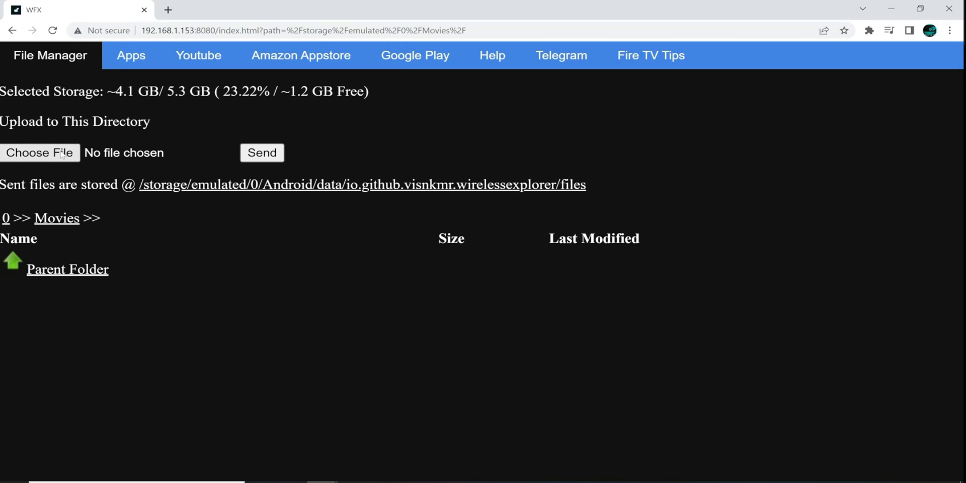
{"action": "left_click", "coordinate": [39, 153]}
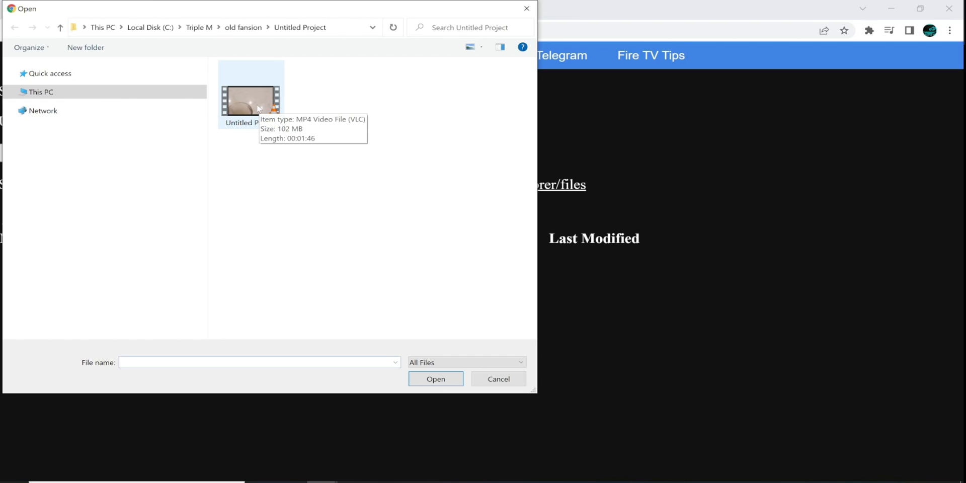
{"action": "left_click", "coordinate": [251, 95]}
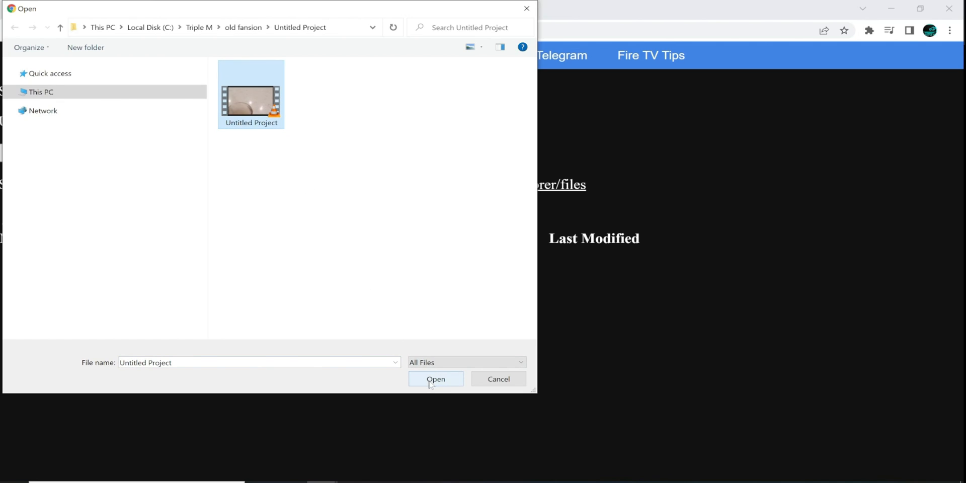
{"action": "left_click", "coordinate": [435, 379]}
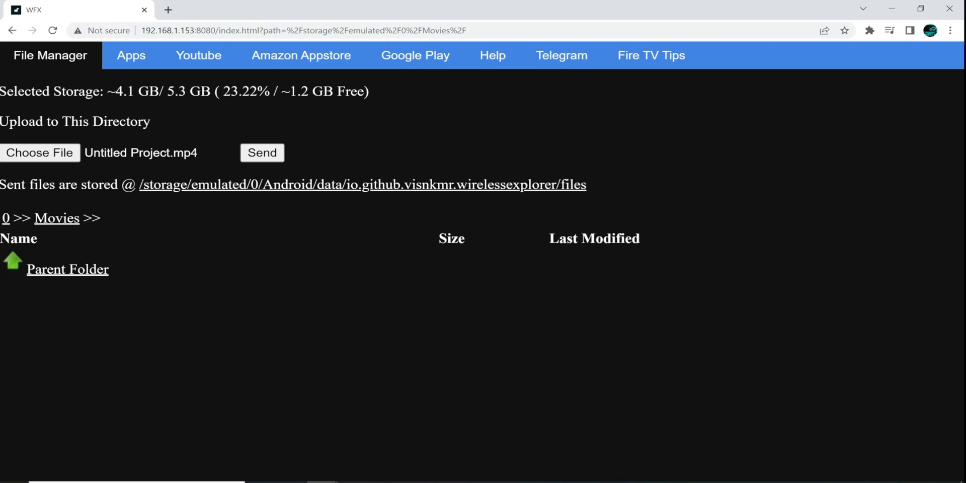
{"action": "left_click", "coordinate": [261, 153]}
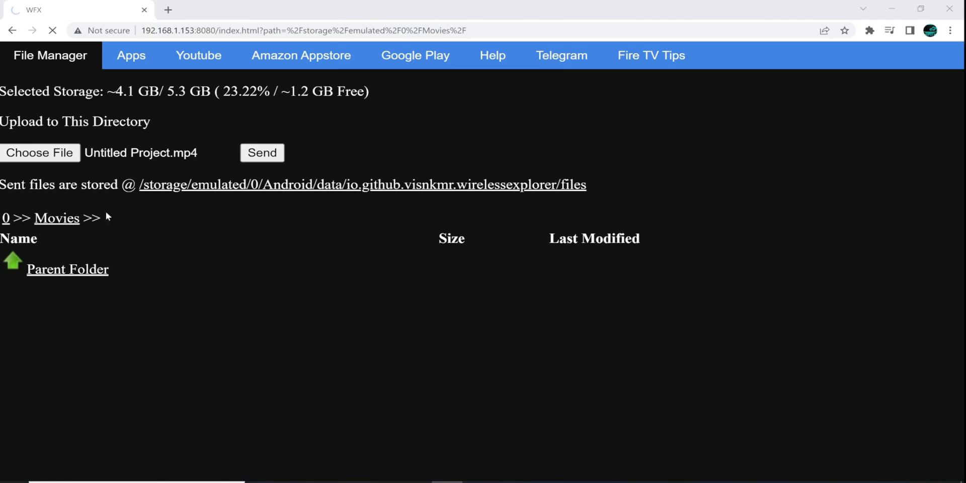
Step: Choose the 3DMark APK on the PC as the next file to upload
{"action": "left_click", "coordinate": [39, 152]}
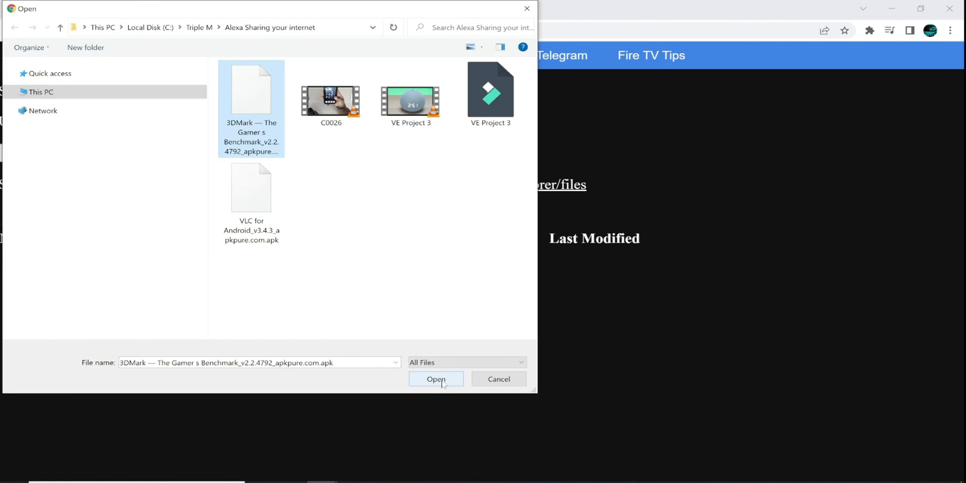
{"action": "left_click", "coordinate": [436, 379]}
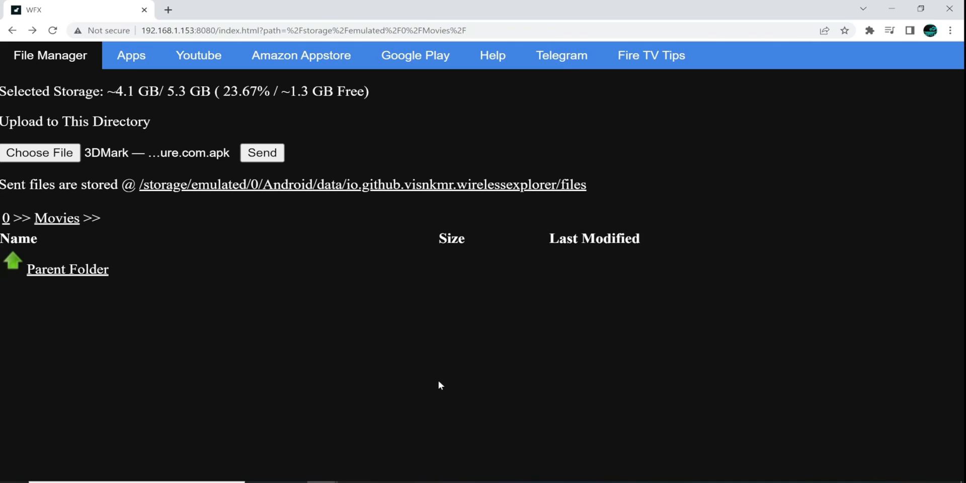
{"action": "mouse_move", "coordinate": [435, 368]}
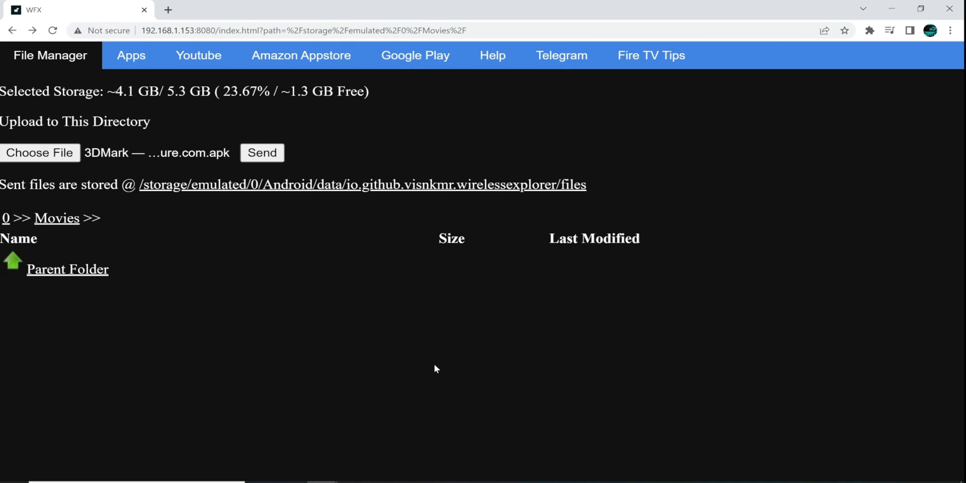
{"action": "mouse_move", "coordinate": [425, 367]}
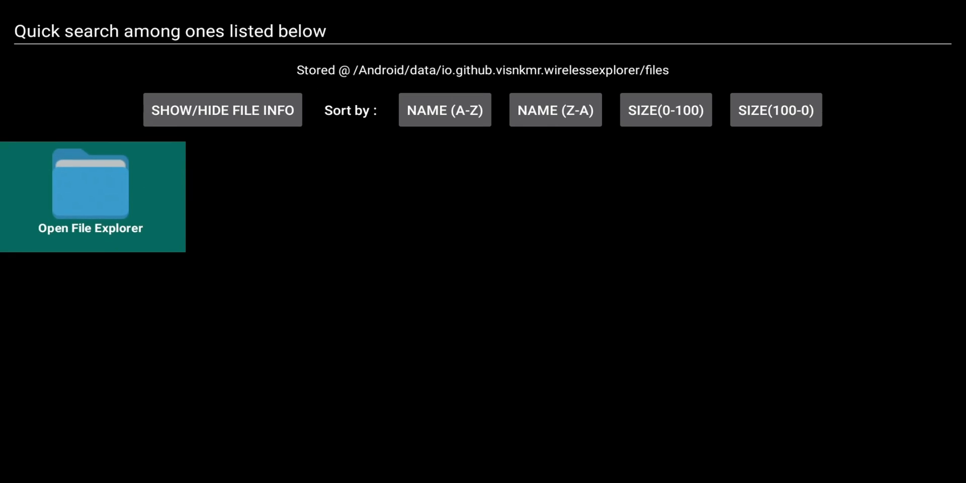
Step: Refresh the received files to list Untitled Project.mp4 and 3DMark, then select the 3DMark APK
{"action": "left_click", "coordinate": [91, 183]}
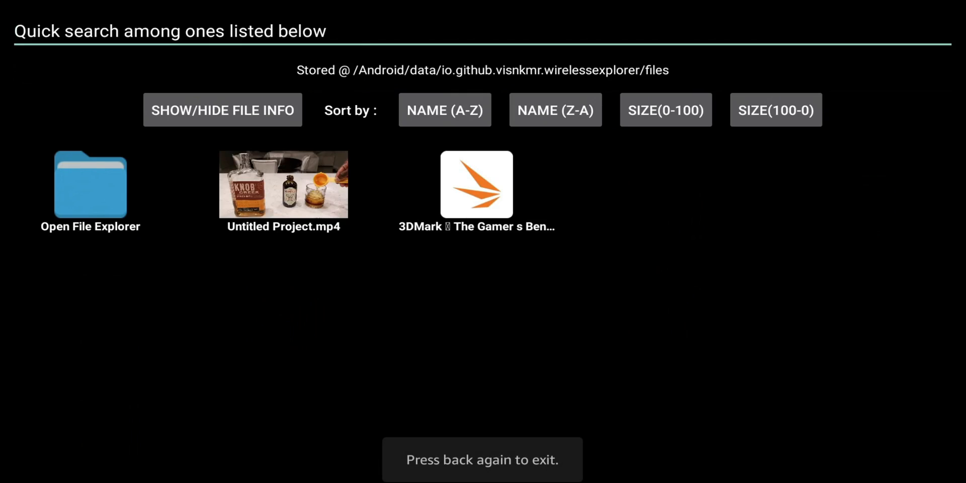
{"action": "left_click", "coordinate": [283, 184]}
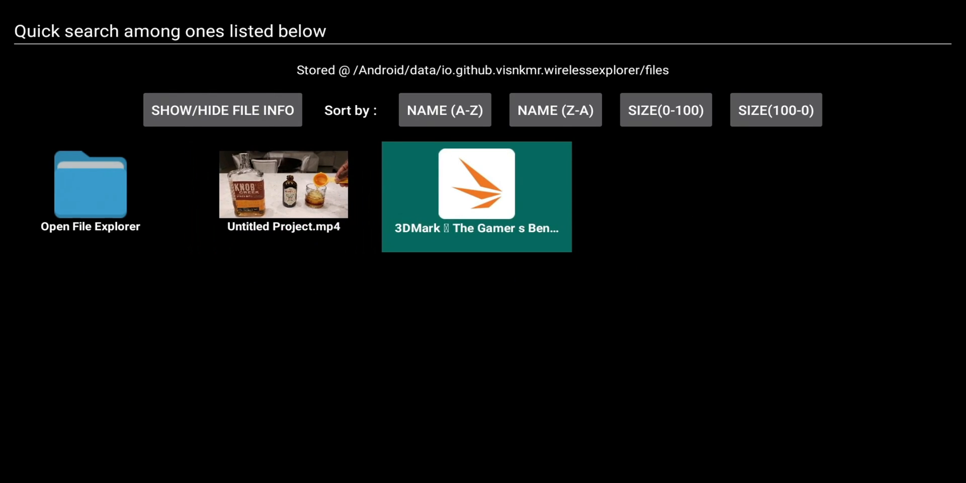
{"action": "left_click", "coordinate": [476, 183]}
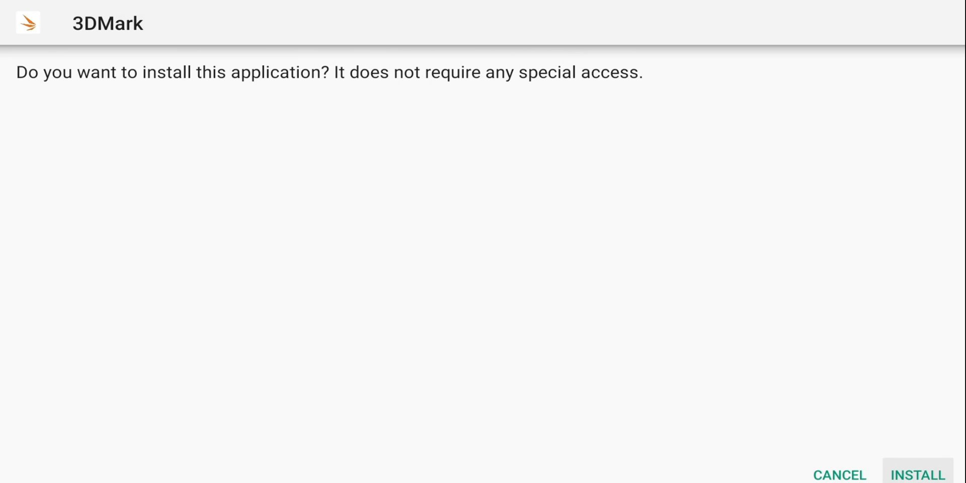
Step: Install the 3DMark app and dismiss the App installed confirmation with DONE
{"action": "left_click", "coordinate": [919, 473]}
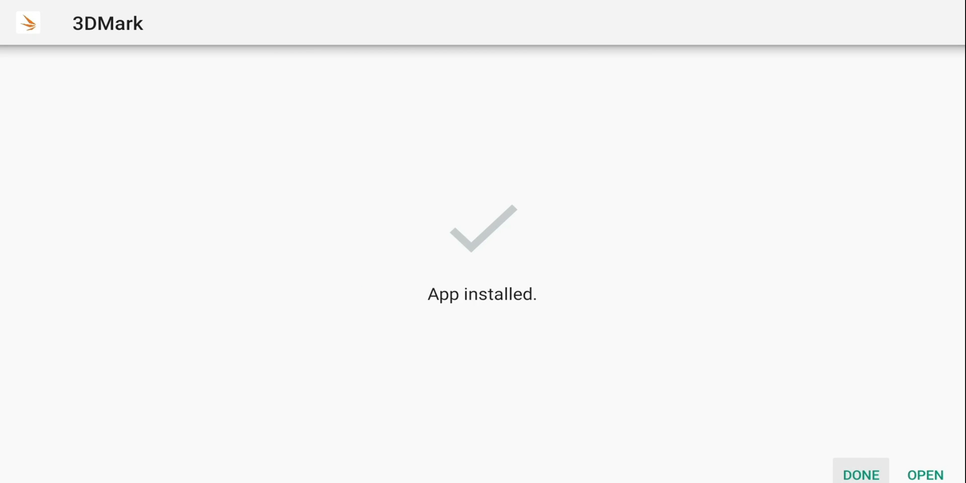
{"action": "left_click", "coordinate": [926, 471]}
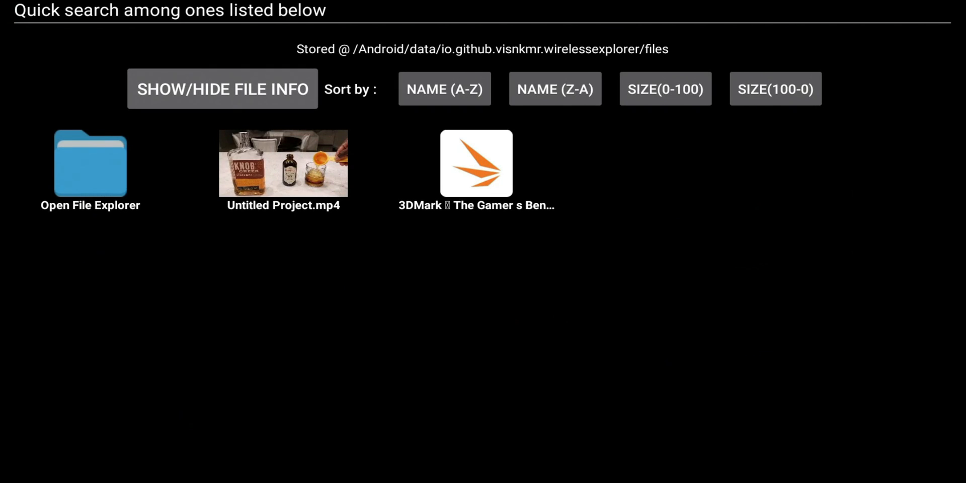
Step: Open Untitled Project.mp4 from the received files to bring up the player app chooser
{"action": "left_click", "coordinate": [283, 163]}
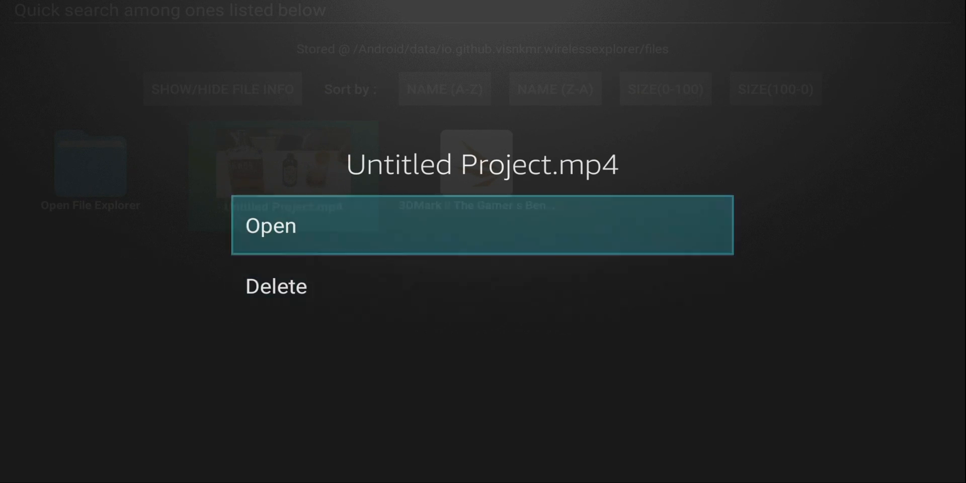
{"action": "left_click", "coordinate": [269, 225]}
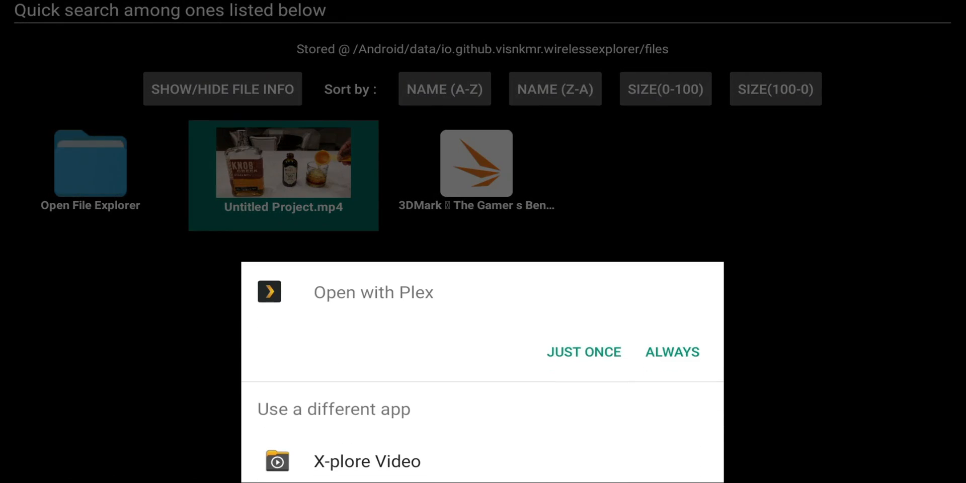